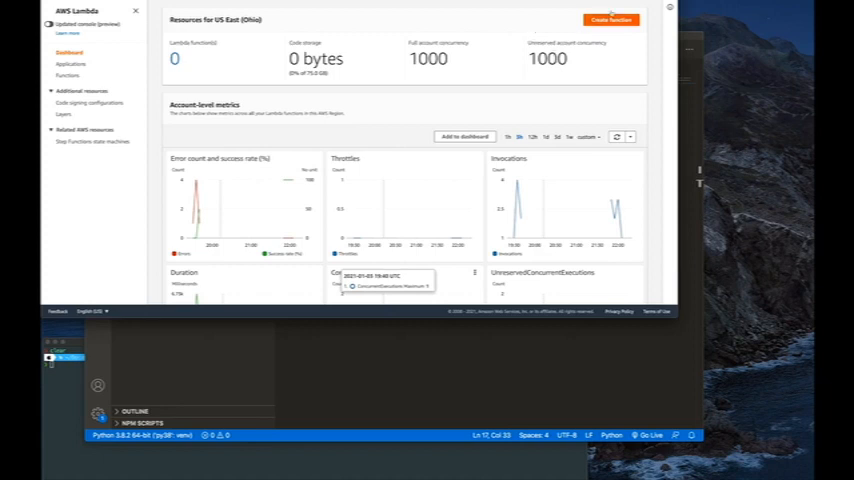
Step: Start a new from-scratch function and name it 'test' in the Function name field
left_click(612, 20)
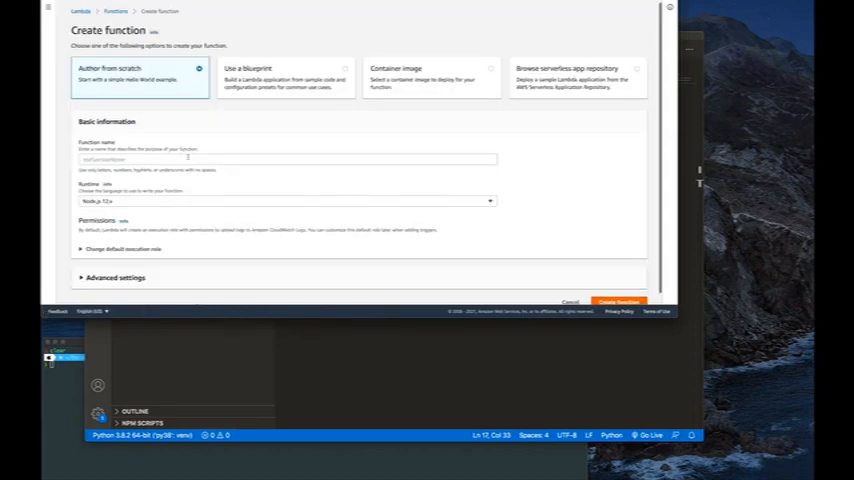
left_click(288, 160)
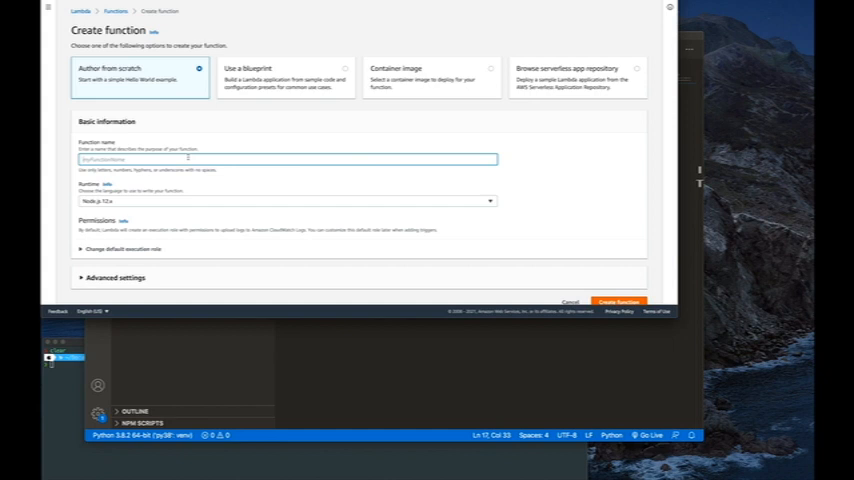
type("test")
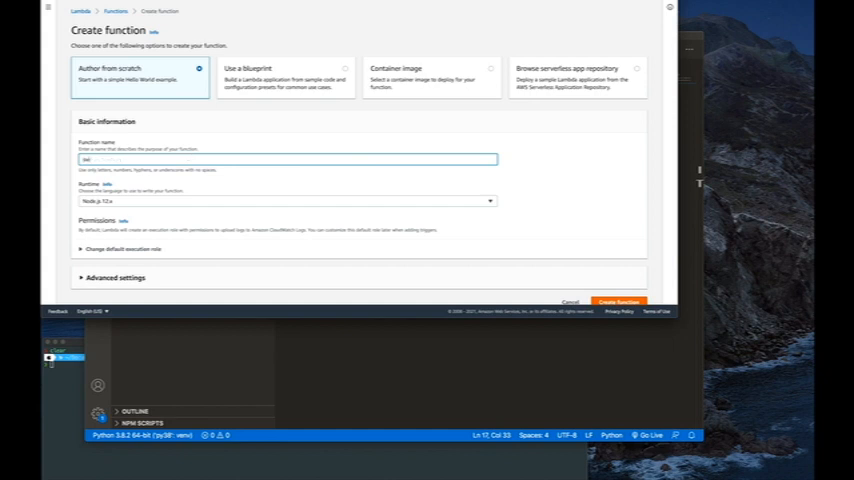
type("t")
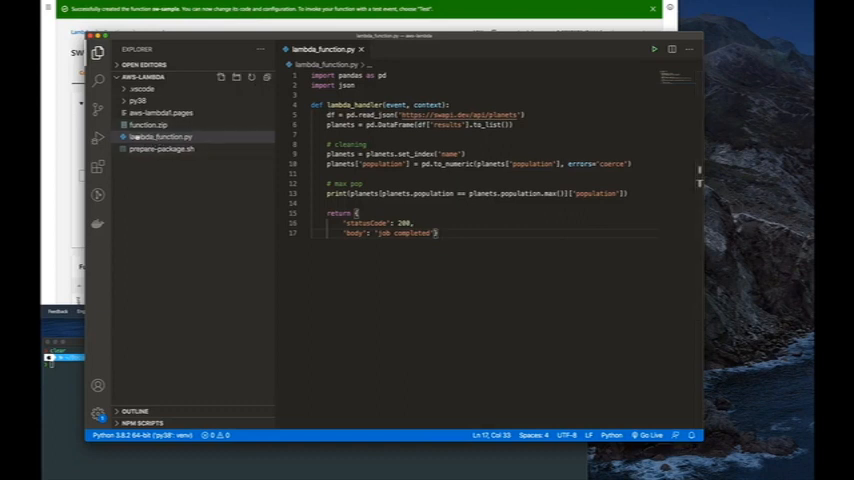
mouse_move(160, 136)
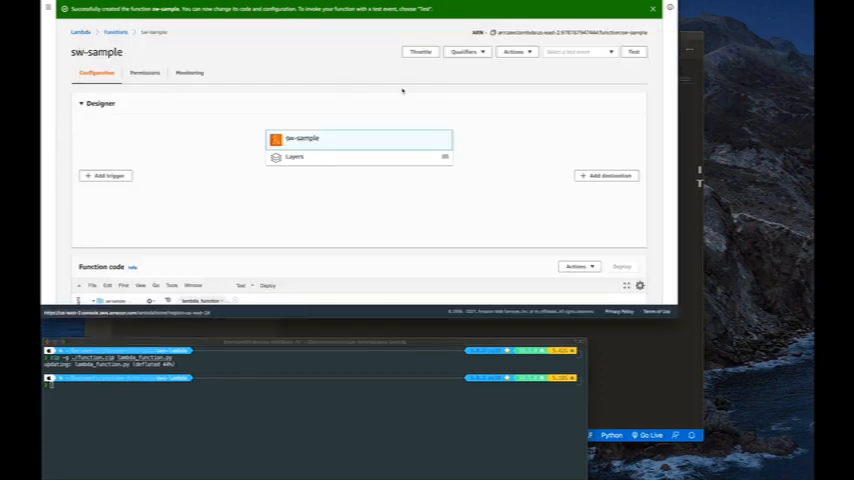
Step: Upload function.zip as the sw-sample deployment package and save it
scroll("down", 3)
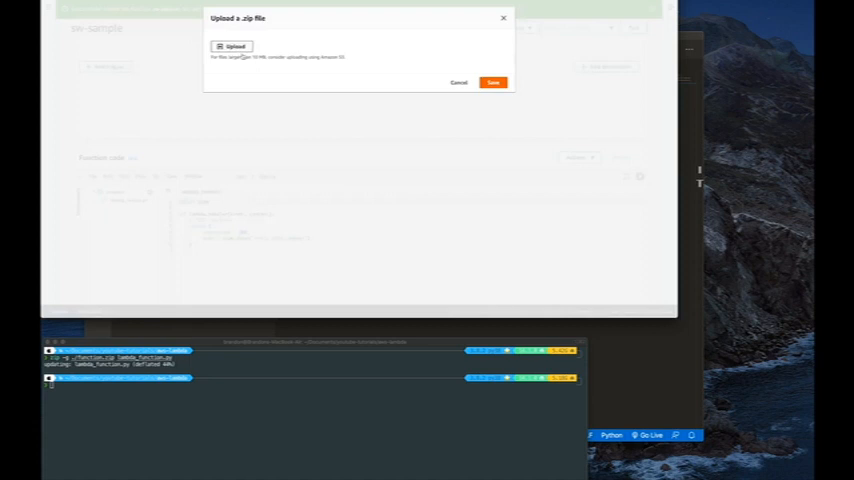
left_click(232, 46)
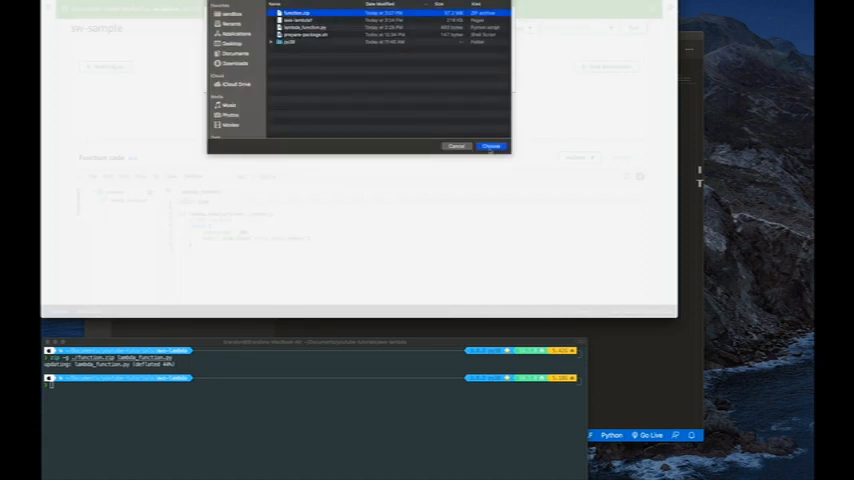
left_click(492, 146)
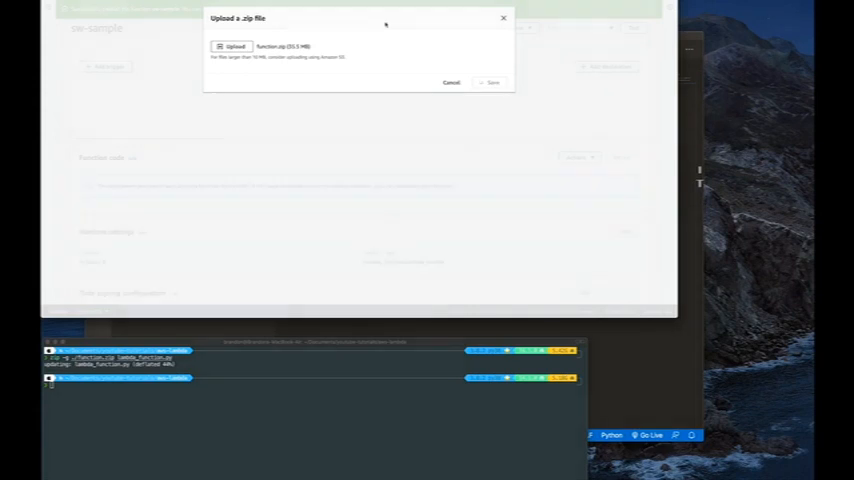
left_click(492, 82)
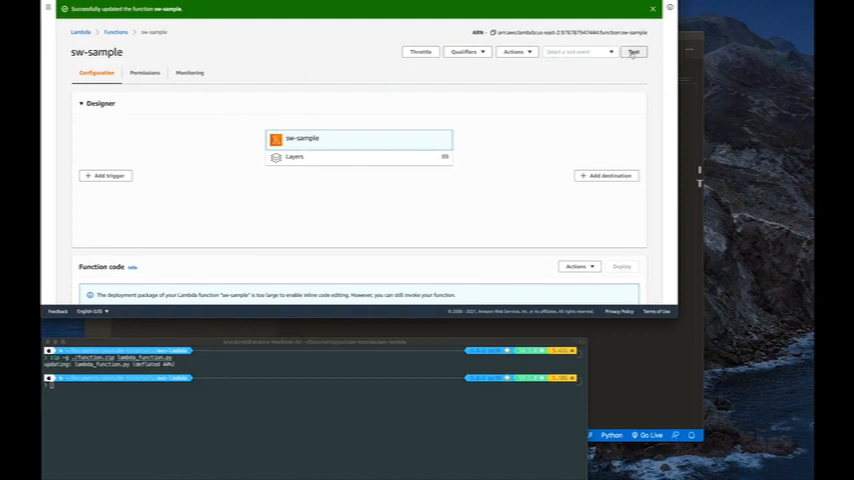
Step: Create a test event named 'test' and invoke sw-sample with it successfully
left_click(634, 52)
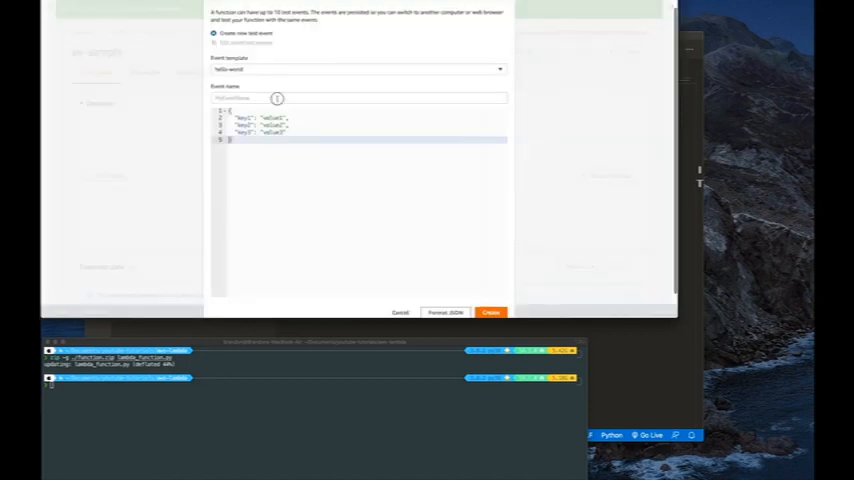
type("test")
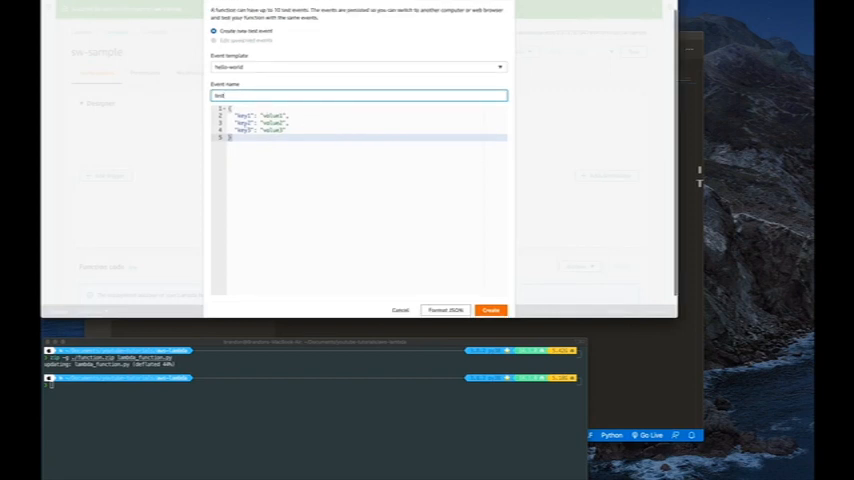
left_click(492, 310)
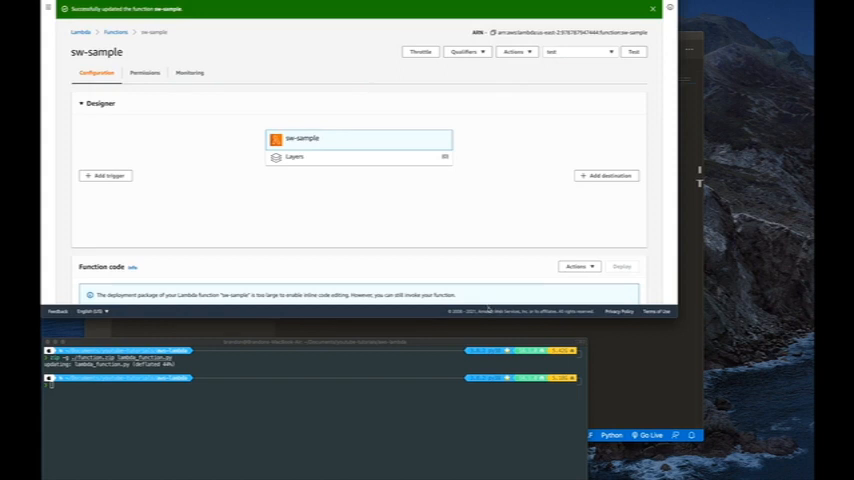
left_click(634, 52)
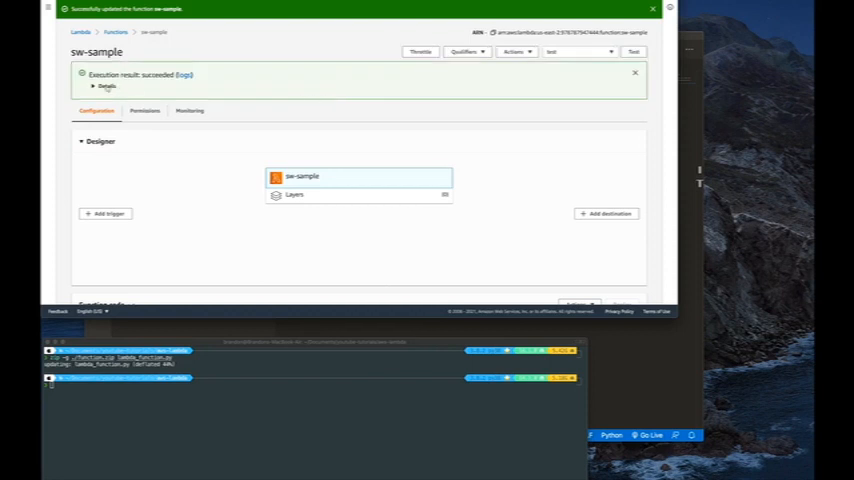
Step: Expand the execution result details to see the Job completed response and log output
left_click(92, 86)
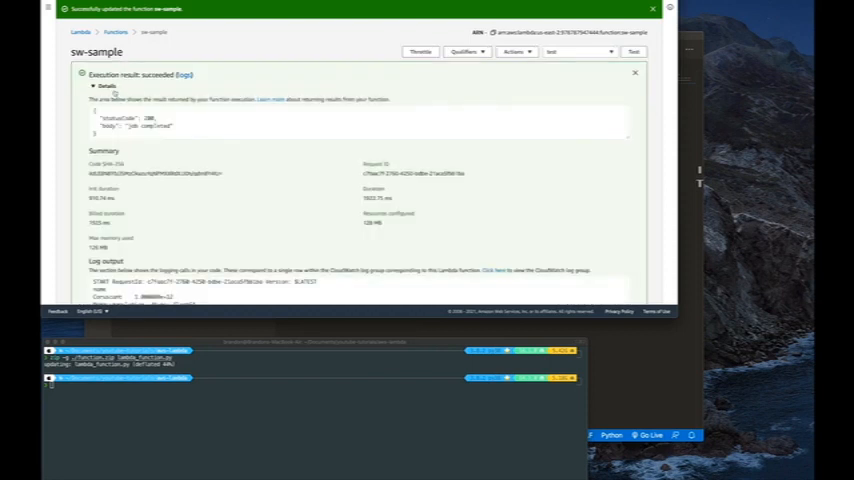
scroll("down", 3)
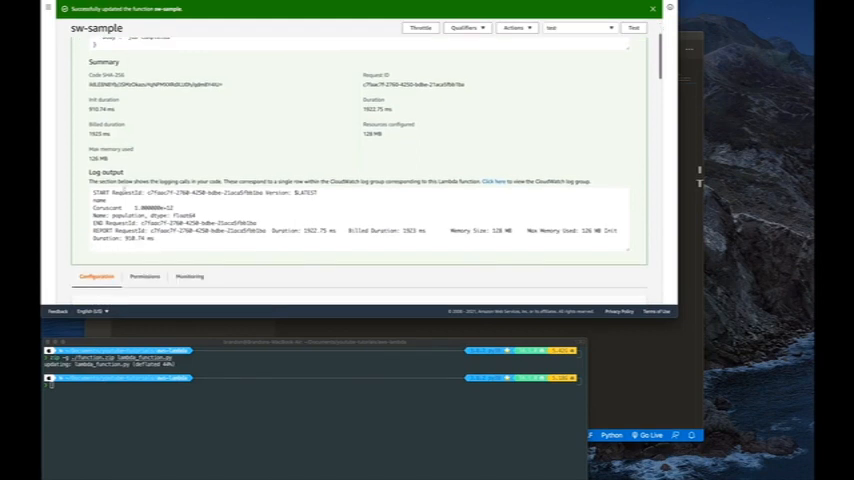
double_click(108, 204)
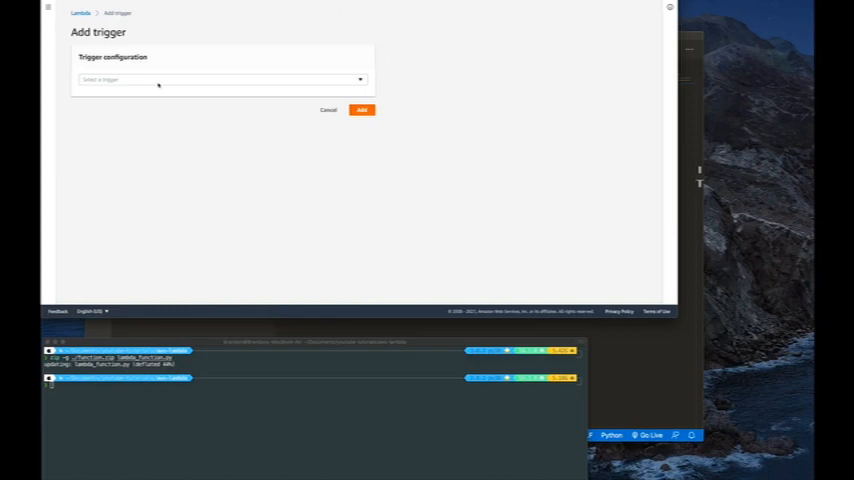
Step: Choose EventBridge (CloudWatch Events) as trigger source and start a new rule
left_click(222, 80)
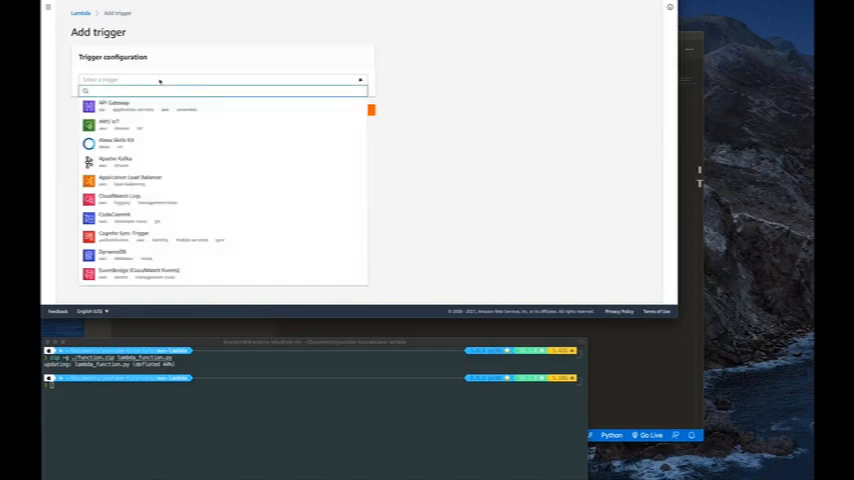
type("cloud")
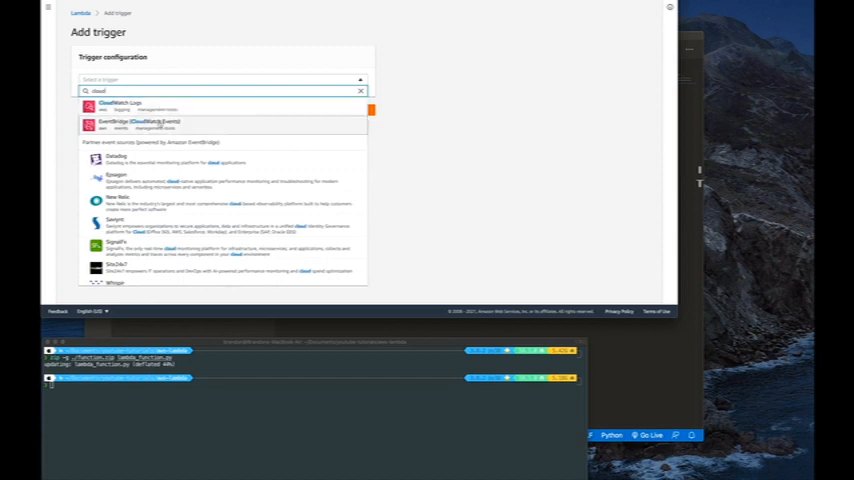
left_click(136, 124)
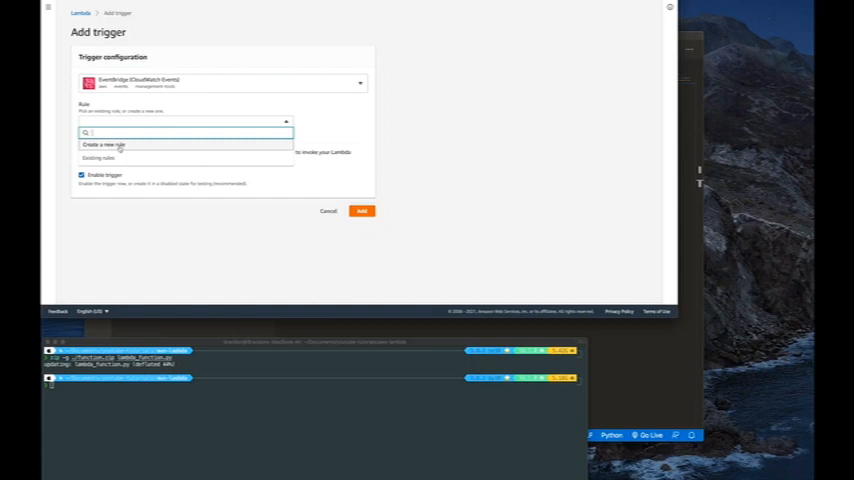
left_click(102, 144)
type("everymin")
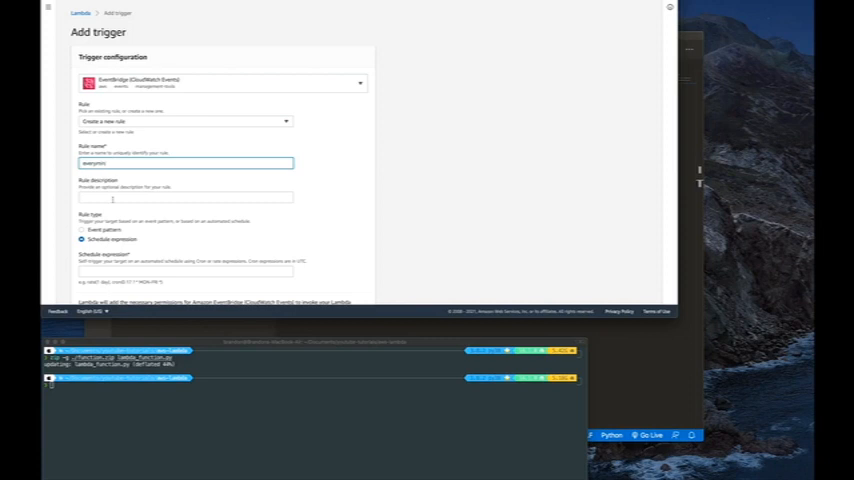
Step: Add the scheduled rule with rate(1 minute) as a trigger on the function
scroll("down", 3)
type("rate(1 minute)")
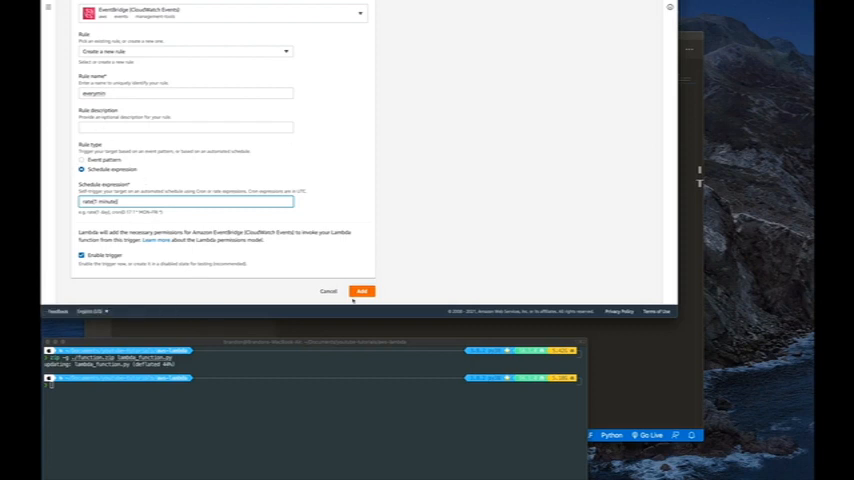
left_click(360, 292)
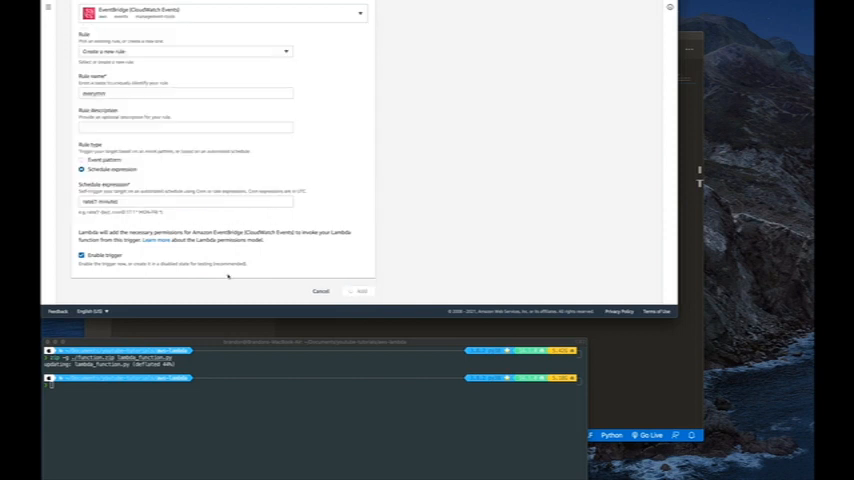
left_click(360, 292)
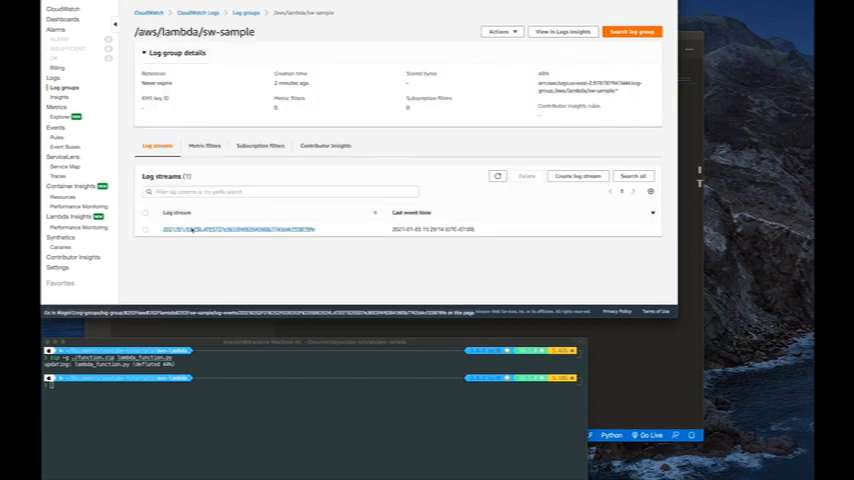
Step: Open the log stream under /aws/lambda/sw-sample to view its log events
left_click(238, 228)
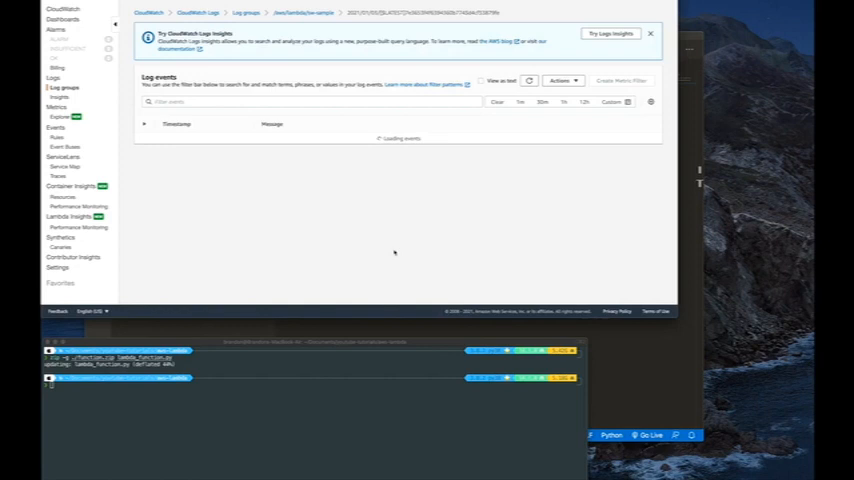